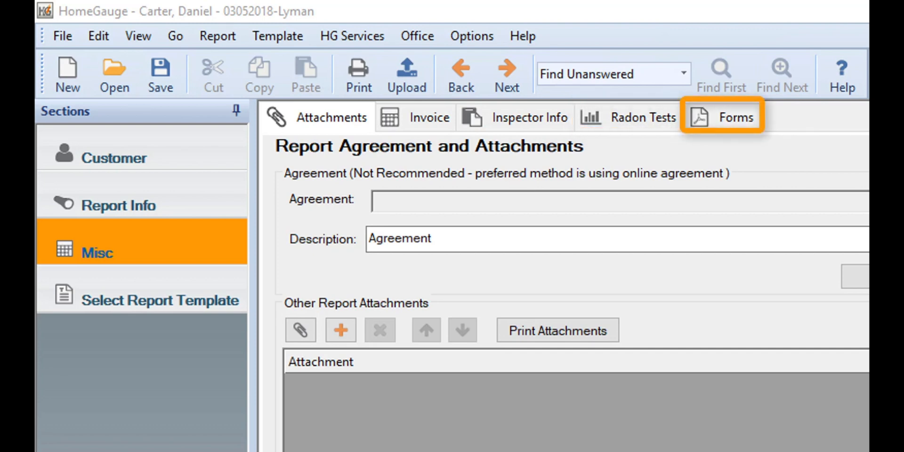
mouse_move(736, 117)
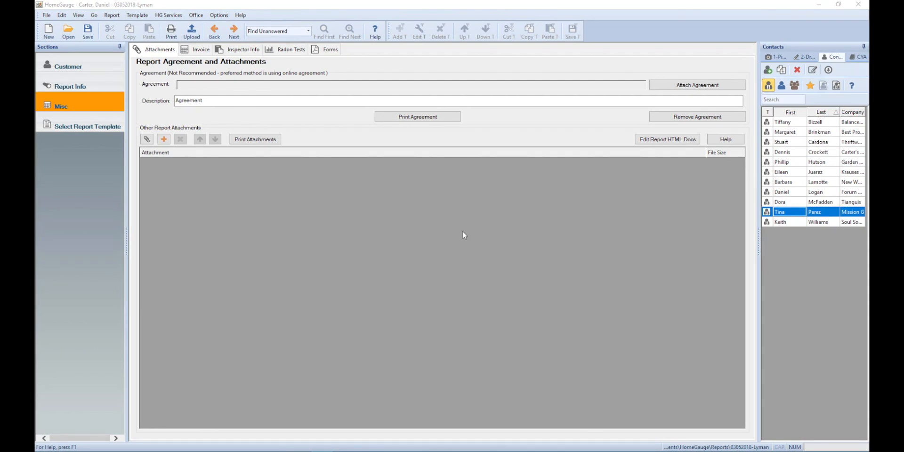
Step: Attach additional-comments.html from Documents > HomeGauge > Forms to the report
left_click(164, 140)
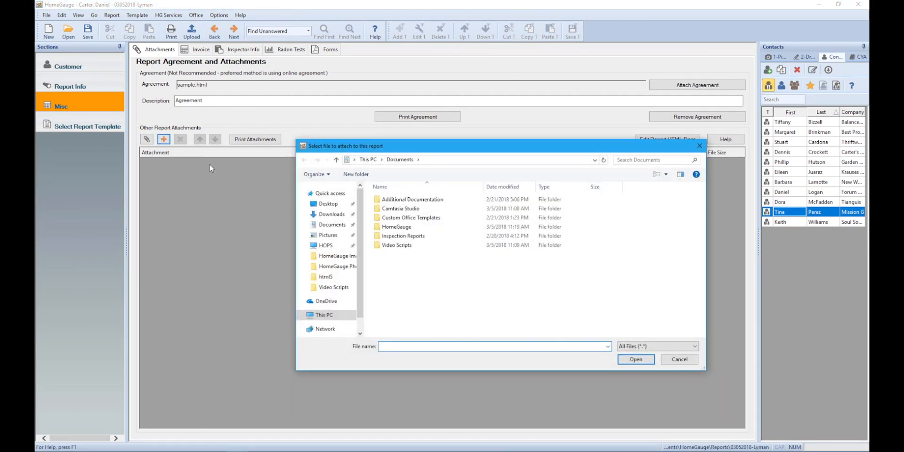
double_click(397, 226)
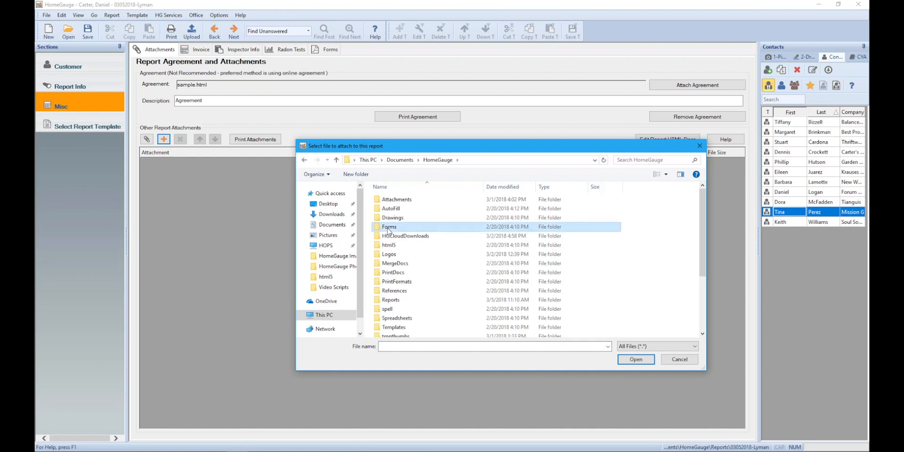
double_click(389, 227)
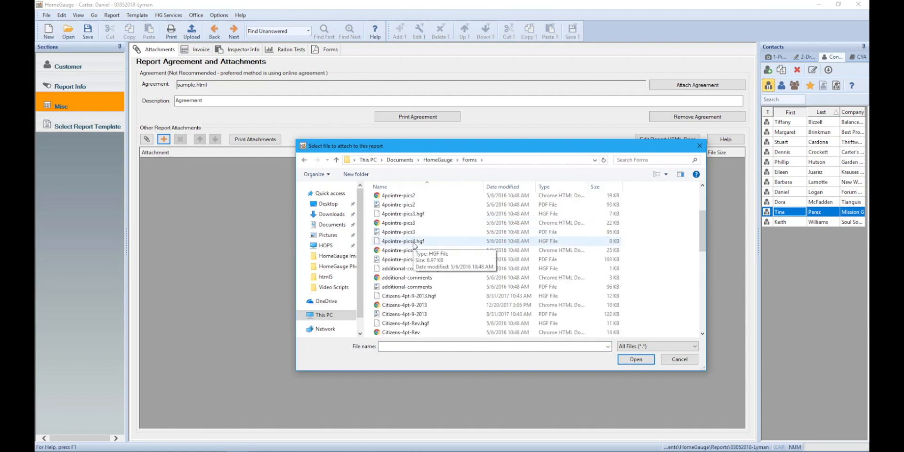
left_click(636, 359)
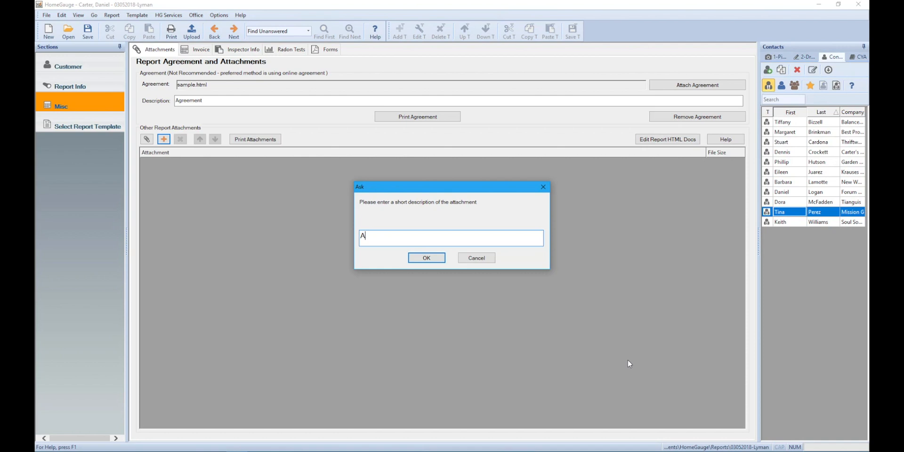
Step: Describe the attachment as 'Additional Comments' and confirm it, moving on to the invoice
type("dditional Comments")
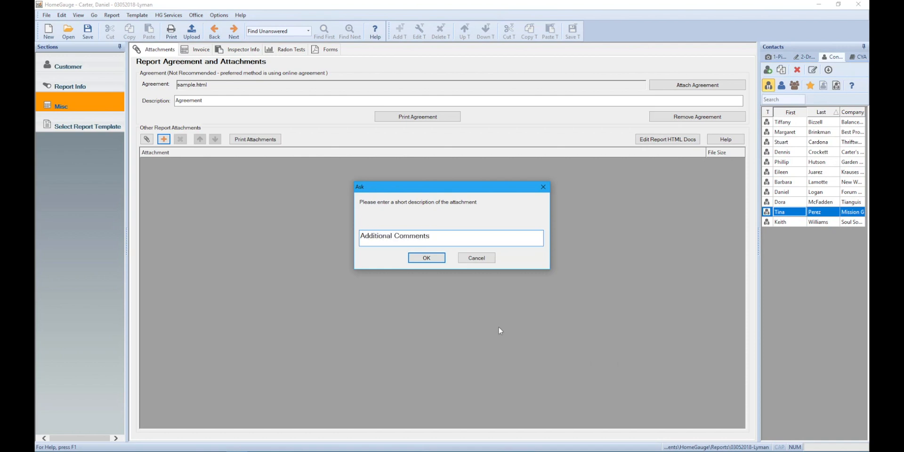
left_click(426, 258)
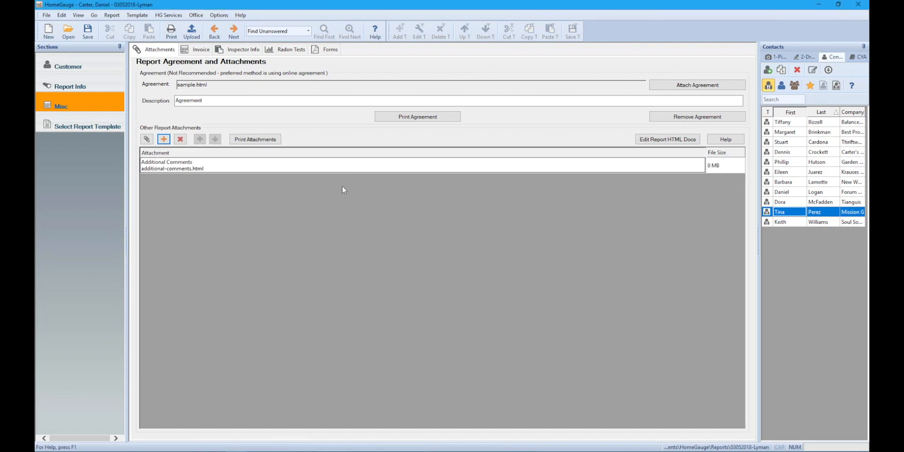
left_click(200, 49)
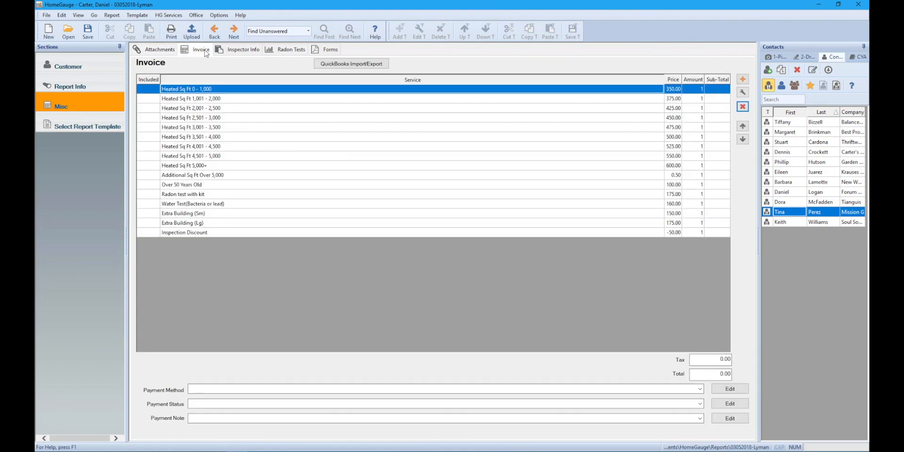
mouse_move(152, 112)
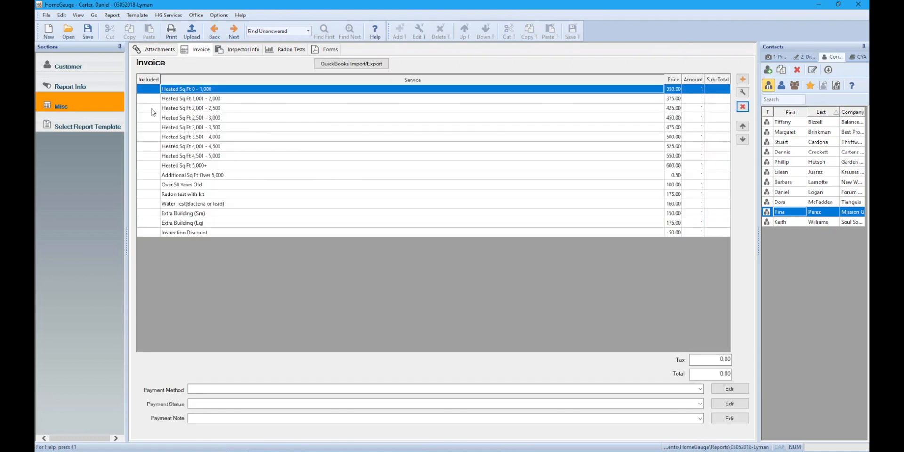
Step: Include Heated Sq Ft 2,001 - 2,500 and add a wood destroying insect service priced at 80
left_click(149, 108)
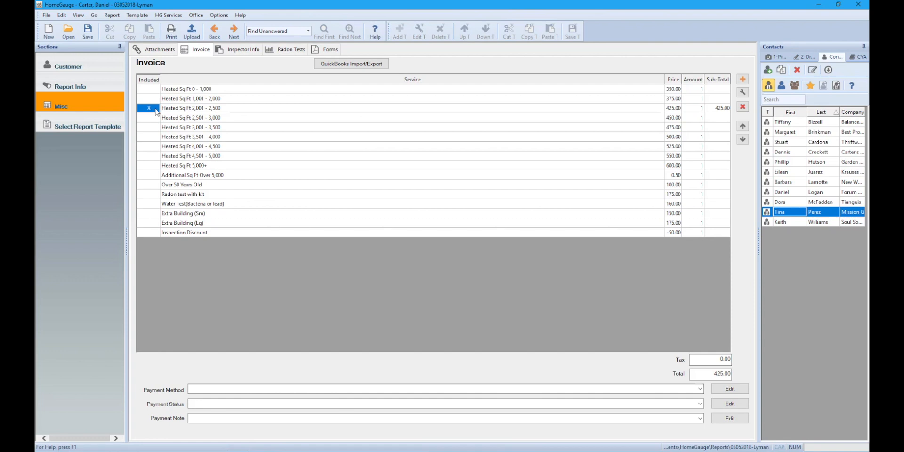
mouse_move(596, 109)
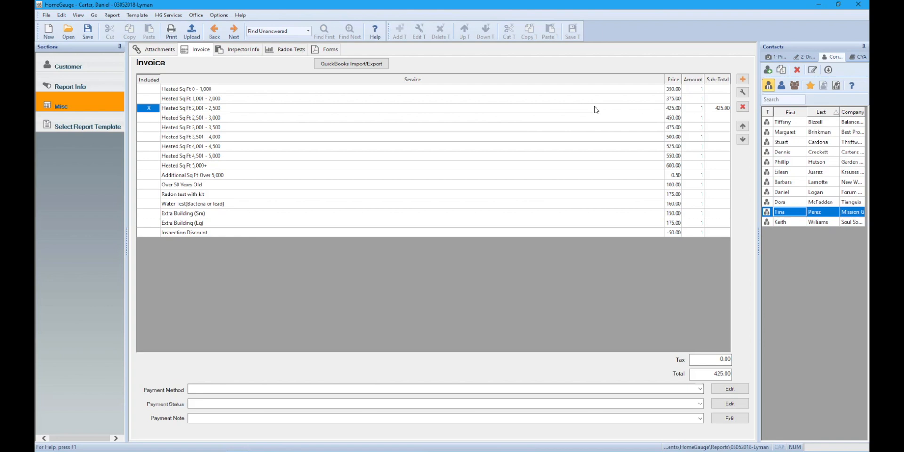
left_click(743, 79)
type("1")
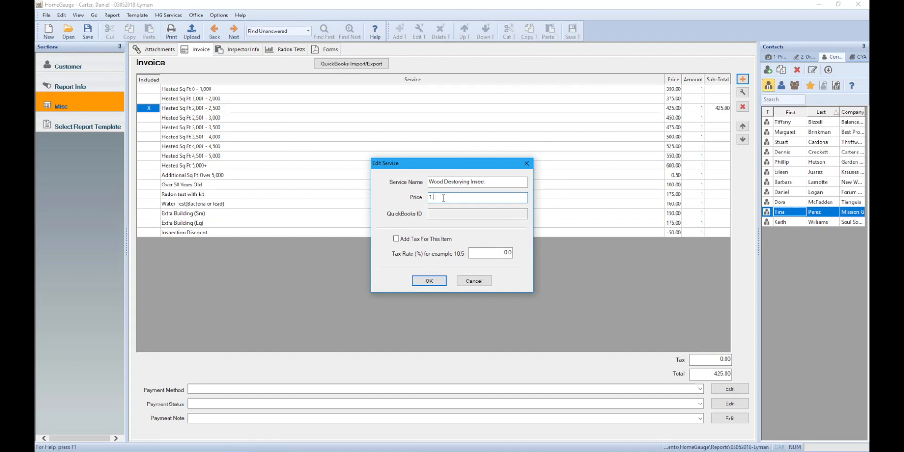
type("80")
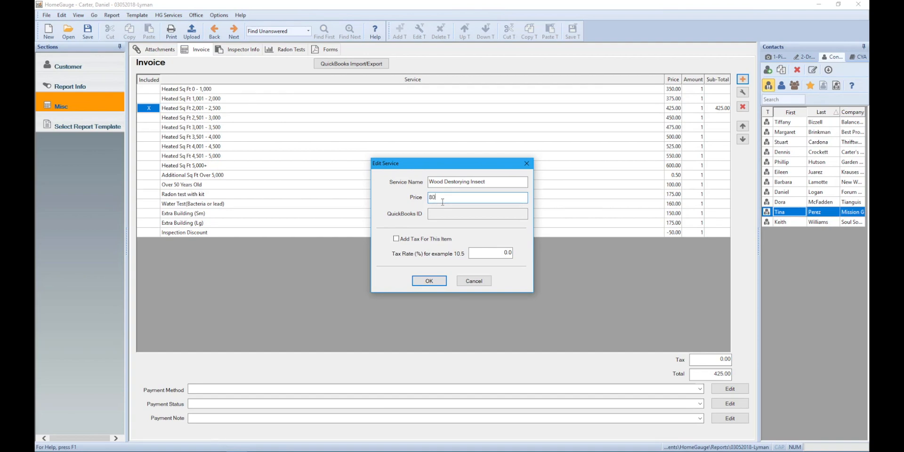
left_click(243, 49)
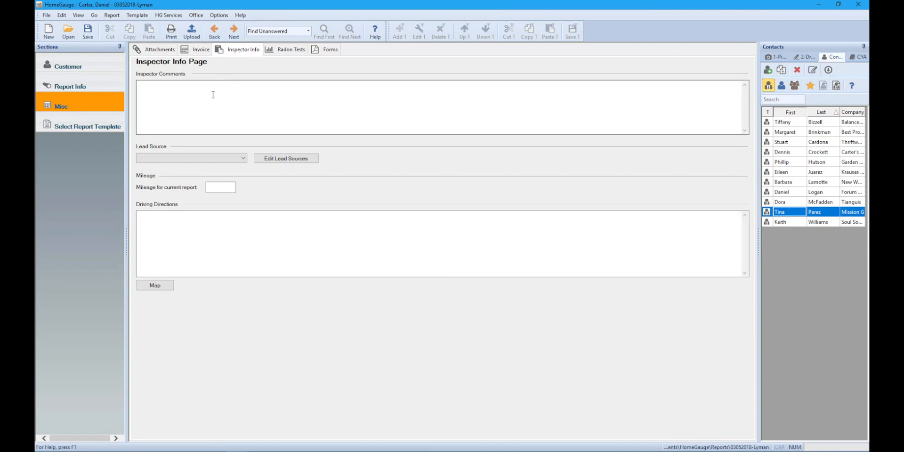
Step: Enter the inspector comment 'Front door lock is installed upside down.'
type("F")
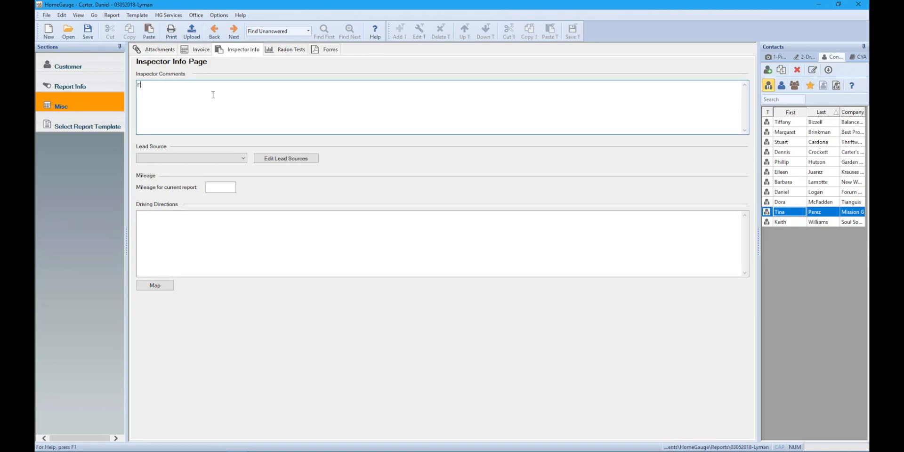
type("ront door")
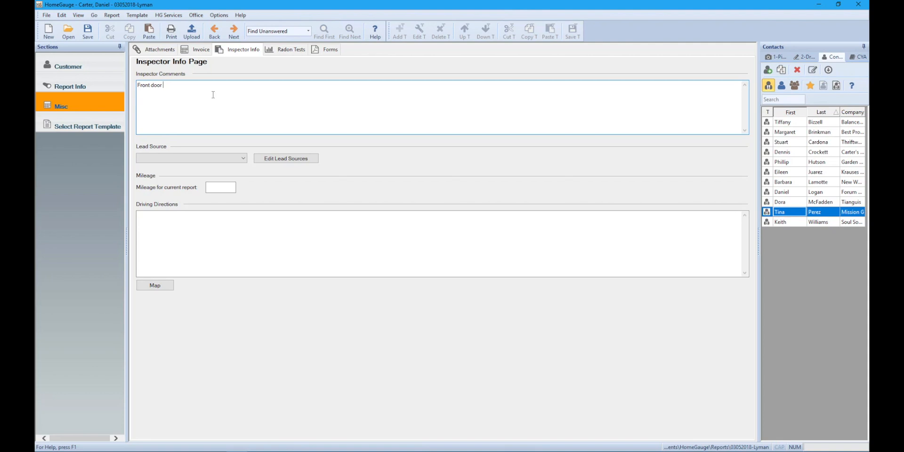
type("lock is installed up")
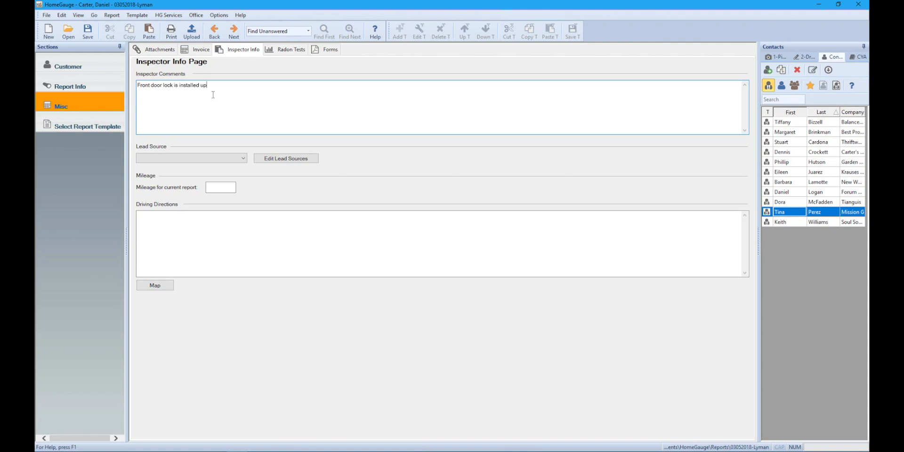
type("side down.")
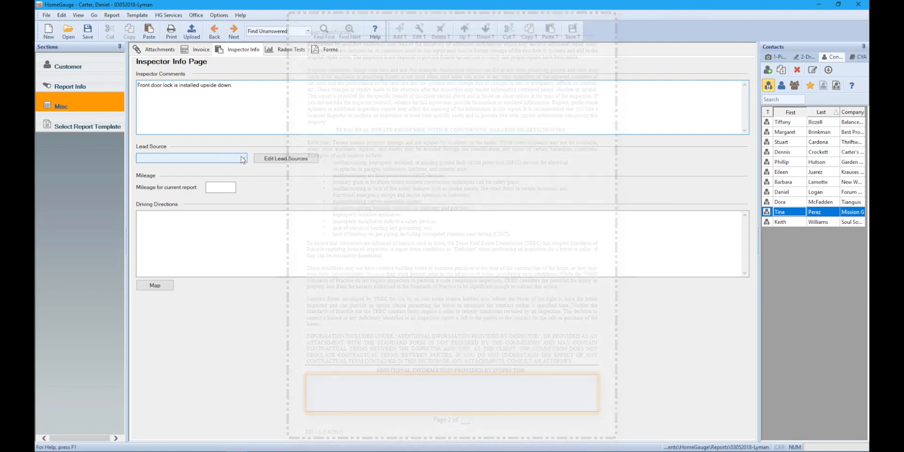
Step: Set lead source to My Website and mileage to 31, moving on to Radon Tests
left_click(243, 158)
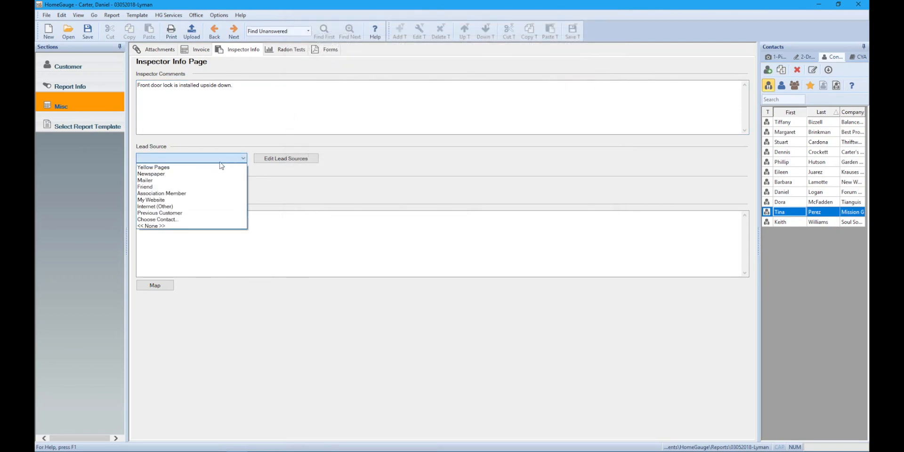
left_click(151, 199)
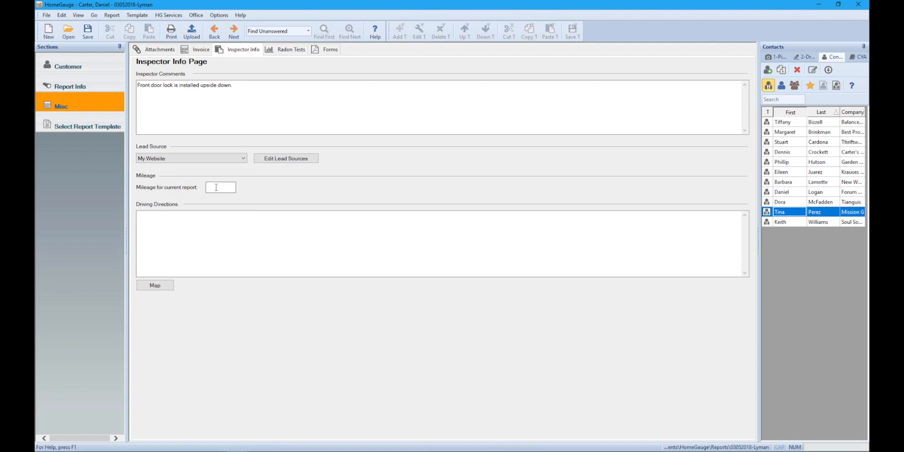
left_click(220, 187)
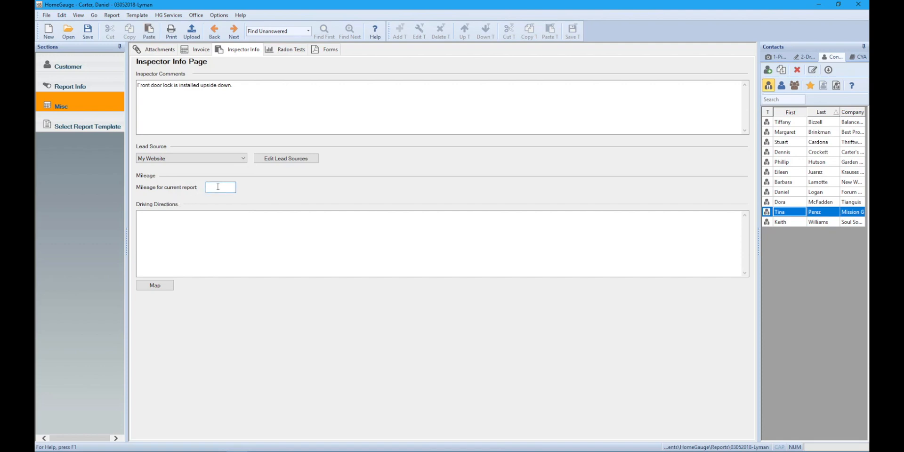
type("31")
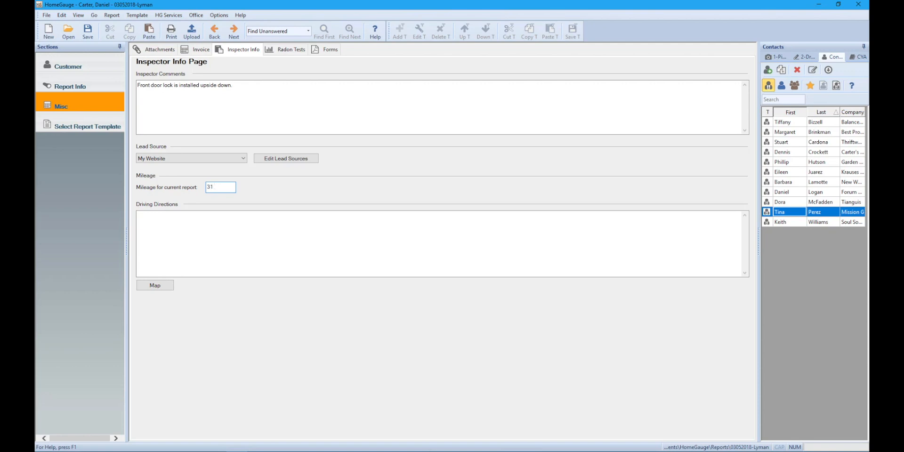
left_click(290, 49)
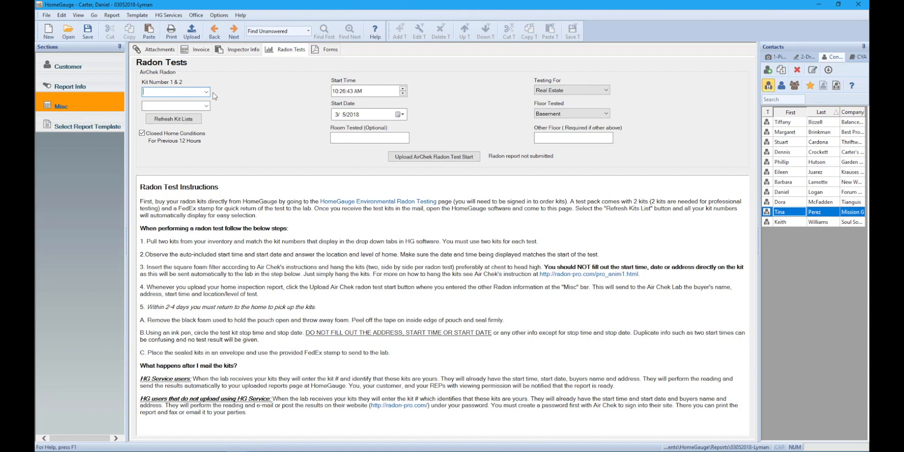
left_click(207, 91)
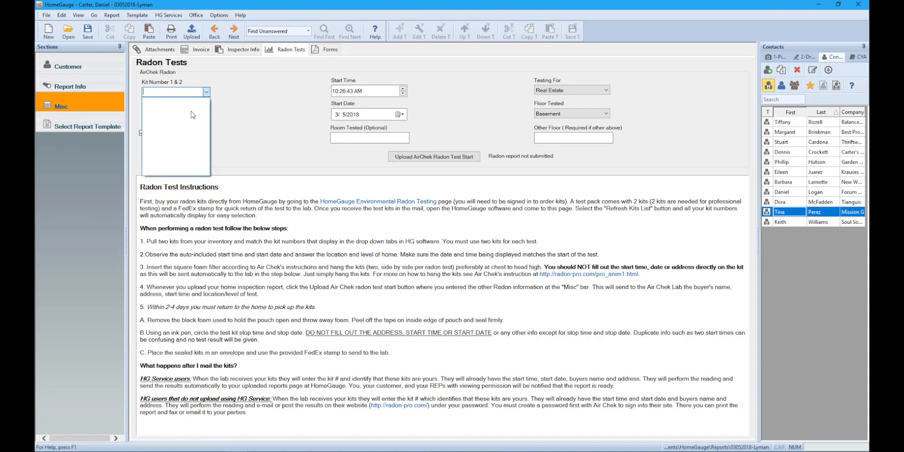
mouse_move(189, 166)
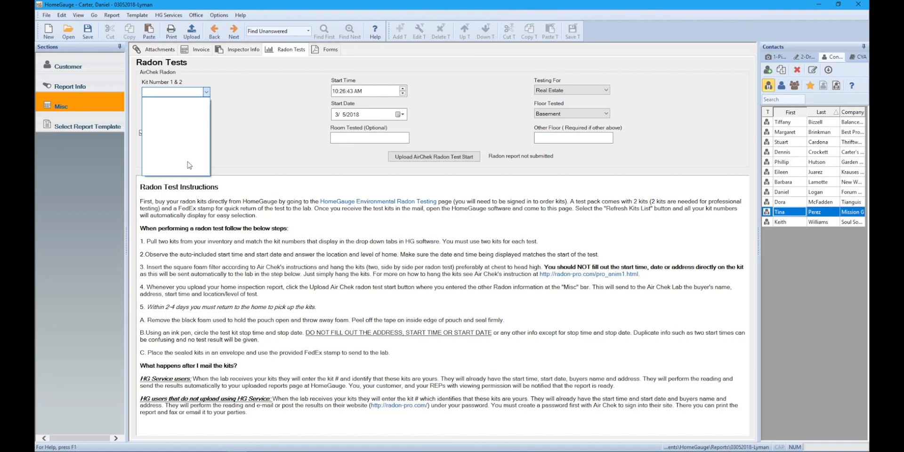
left_click(206, 91)
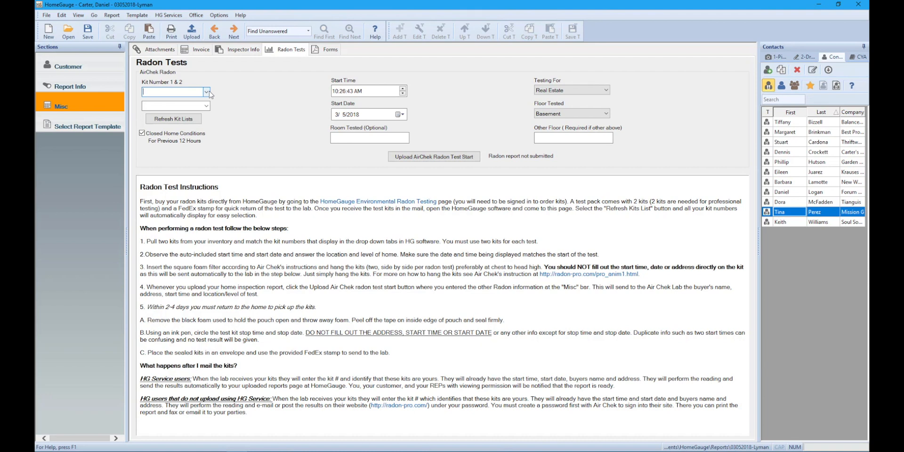
mouse_move(330, 53)
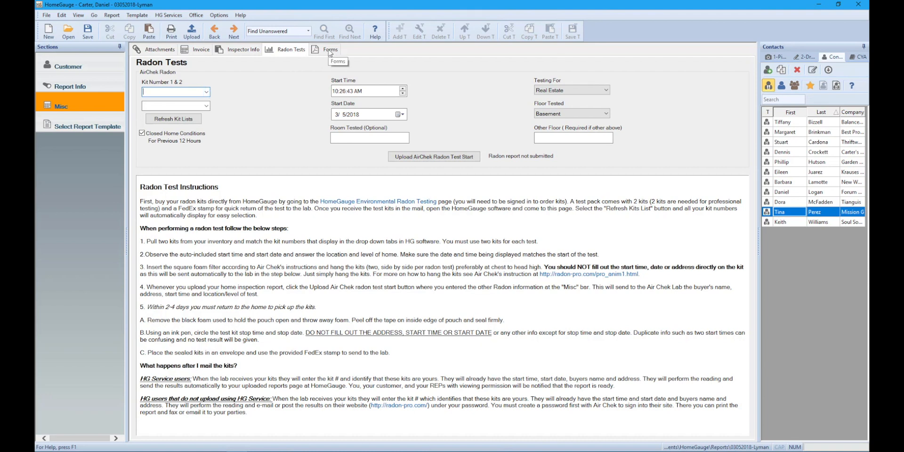
Step: Insert the Florida Wind Mitigation Form - 2012 from the Forms page
left_click(330, 49)
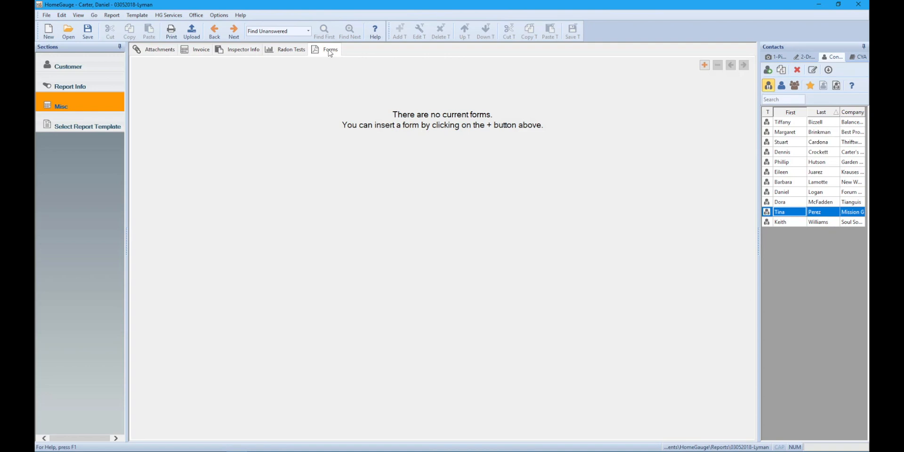
mouse_move(582, 75)
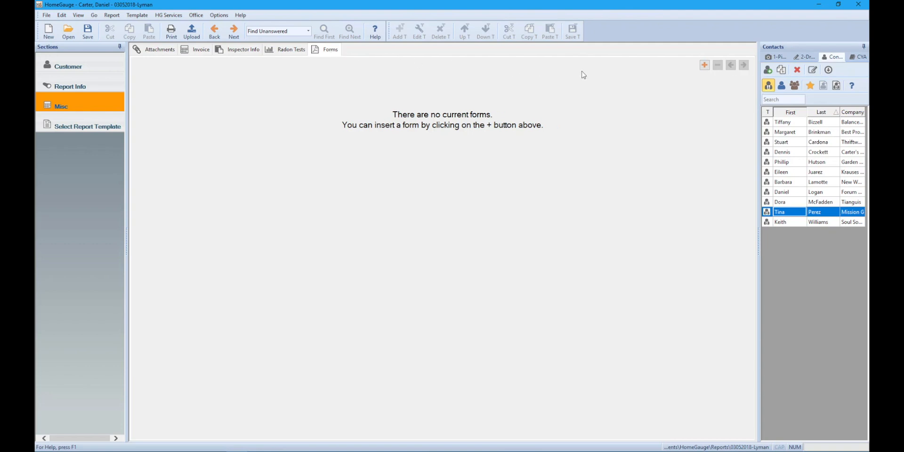
left_click(704, 65)
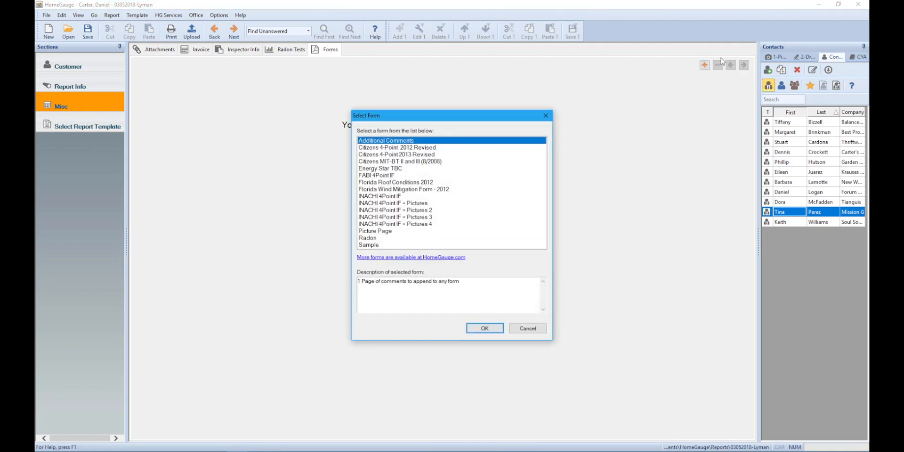
mouse_move(437, 192)
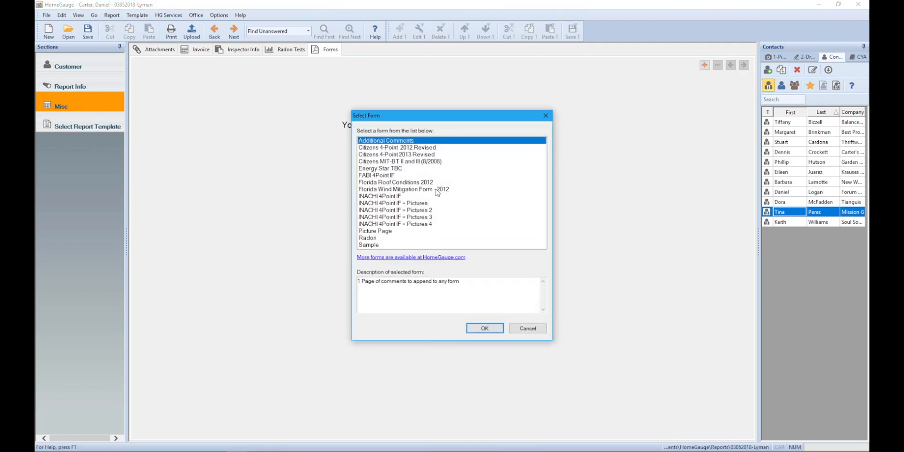
left_click(403, 190)
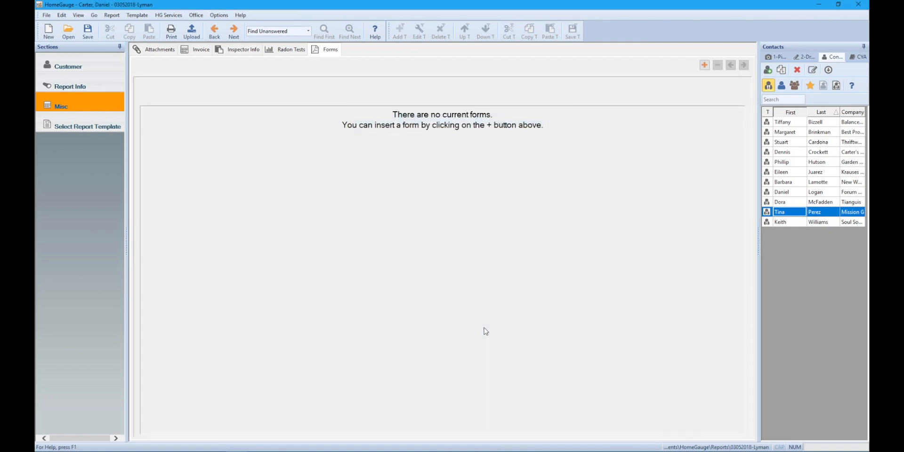
left_click(705, 65)
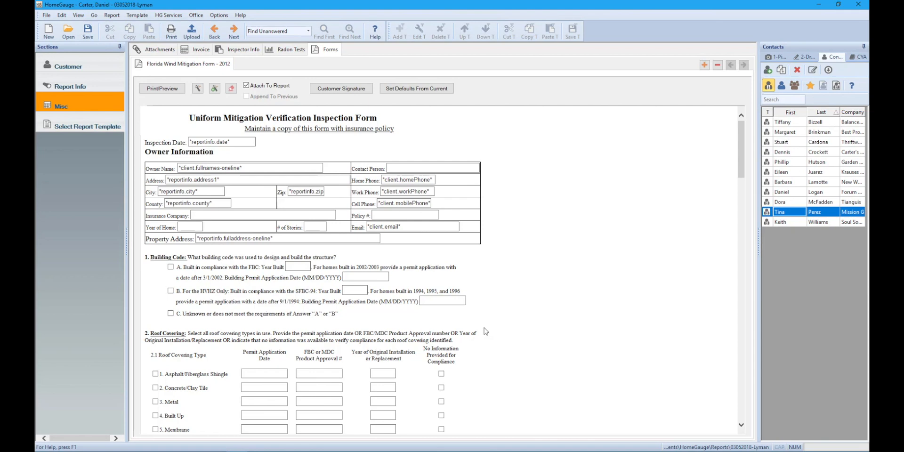